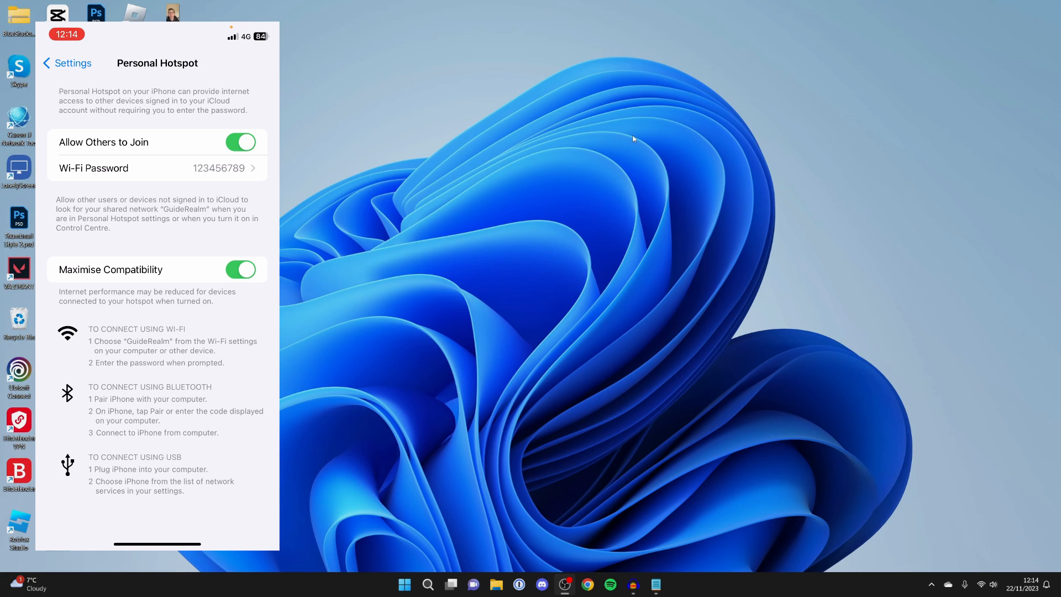
mouse_move(969, 508)
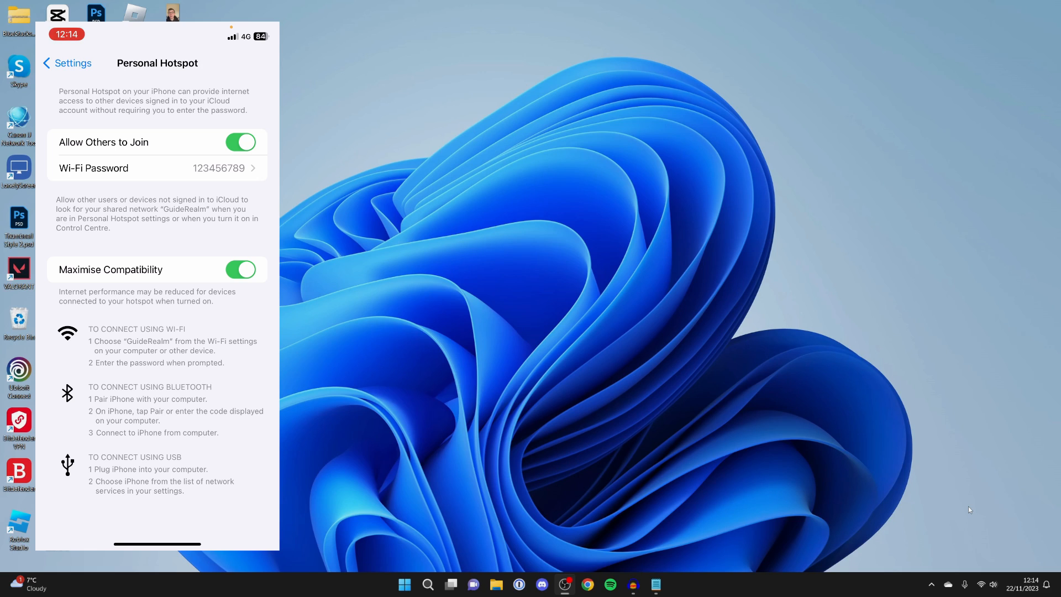
- Toggle the iPhone hotspot's Allow Others to Join off and on, then glance at Wi-Fi networks
left_click(240, 142)
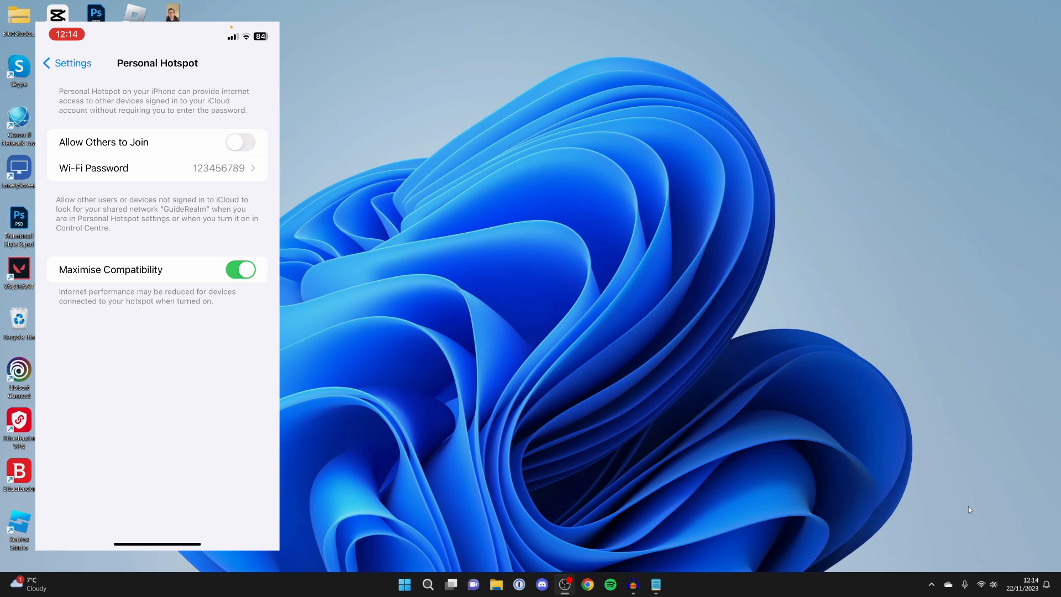
left_click(239, 142)
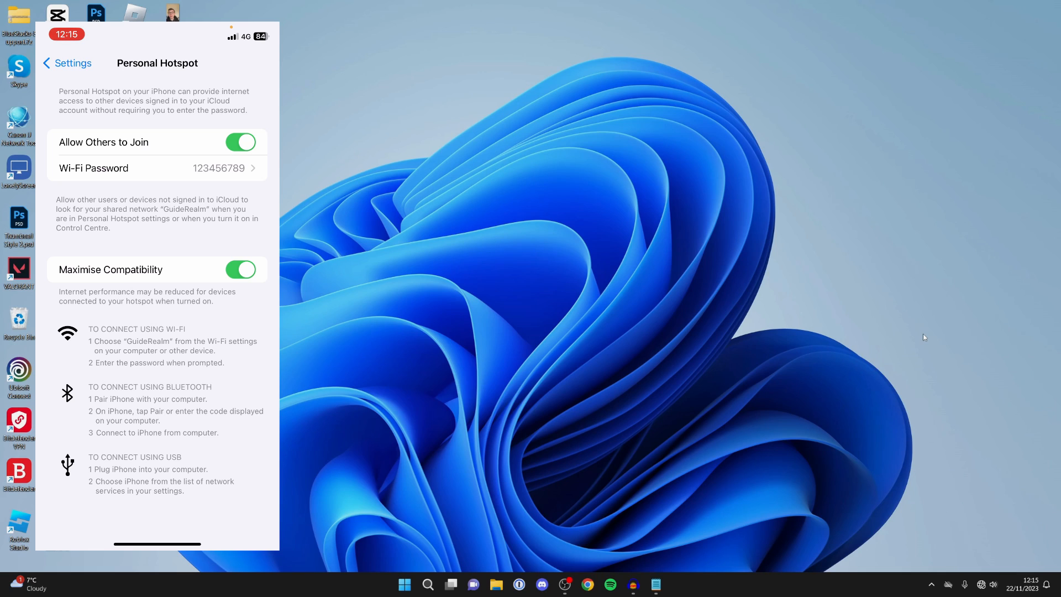
mouse_move(911, 478)
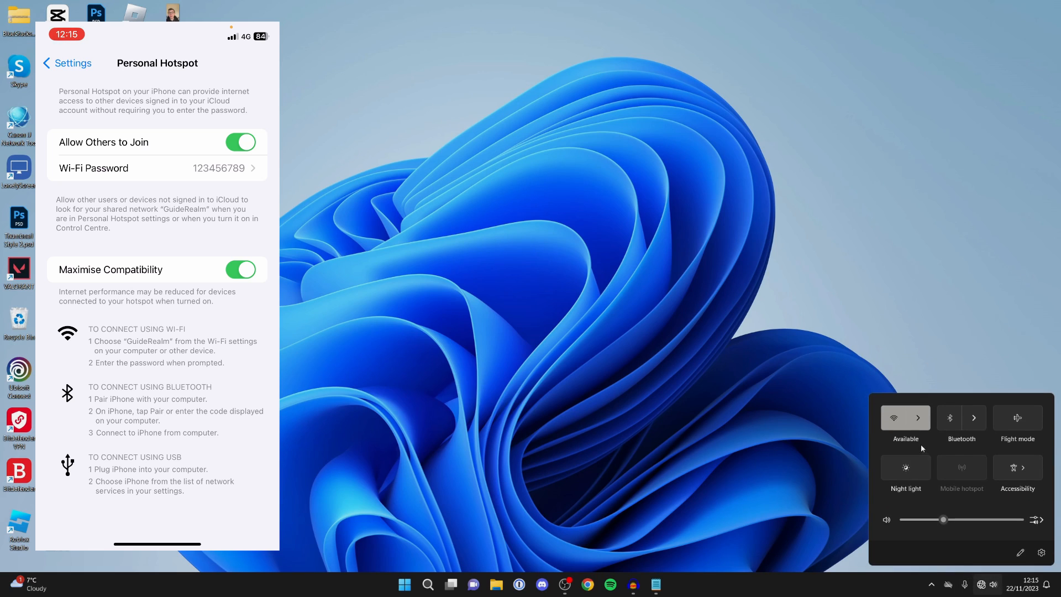
left_click(918, 417)
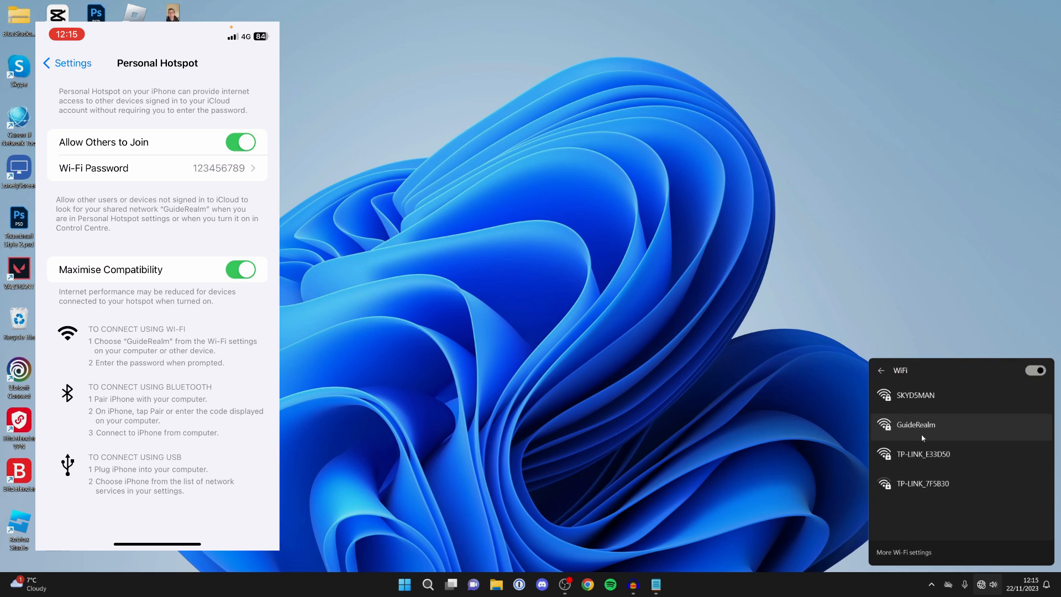
left_click(922, 425)
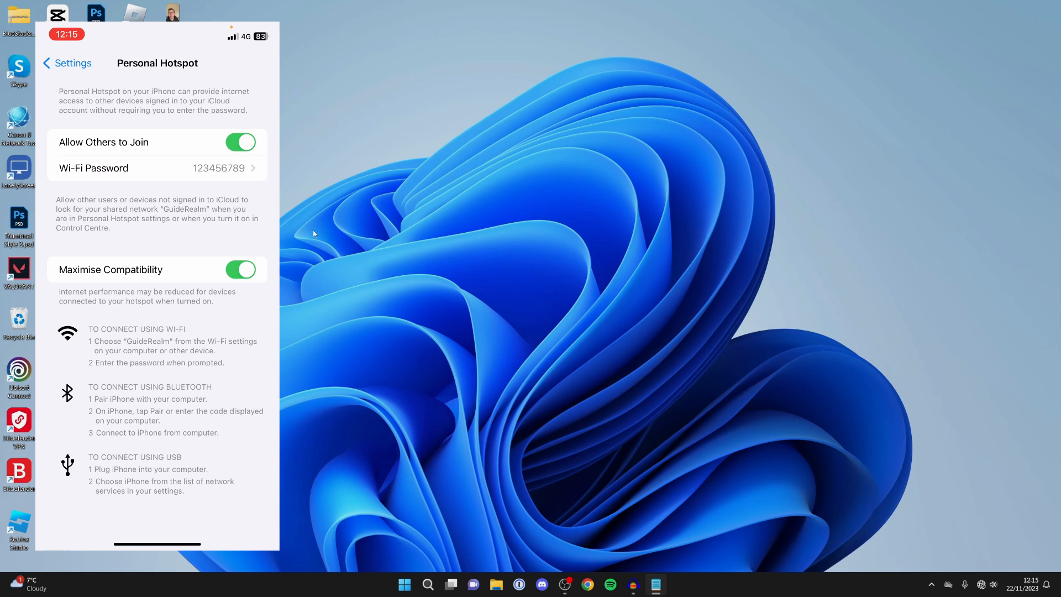
mouse_move(822, 427)
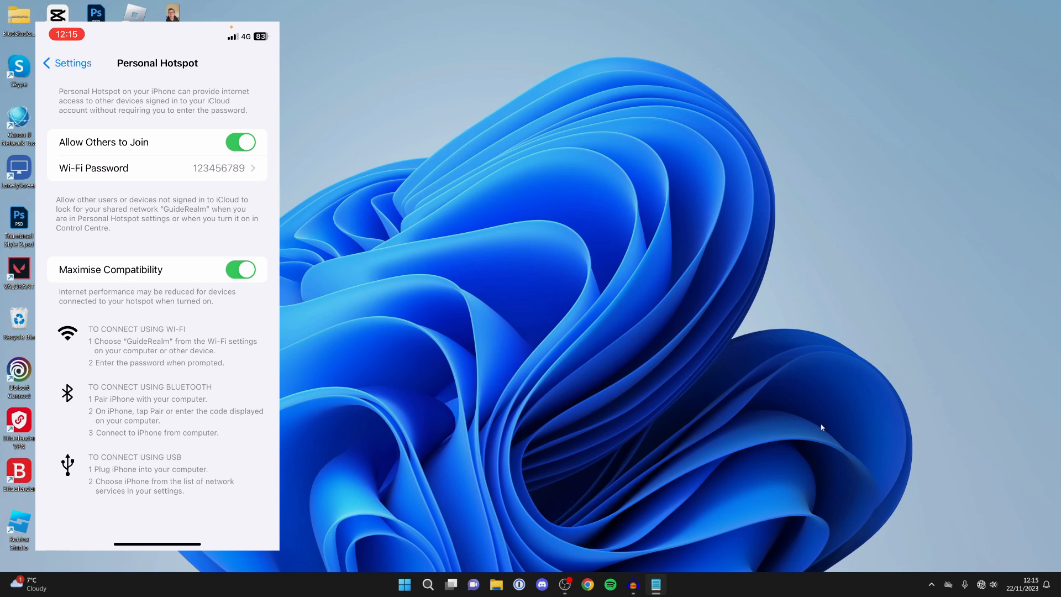
mouse_move(366, 583)
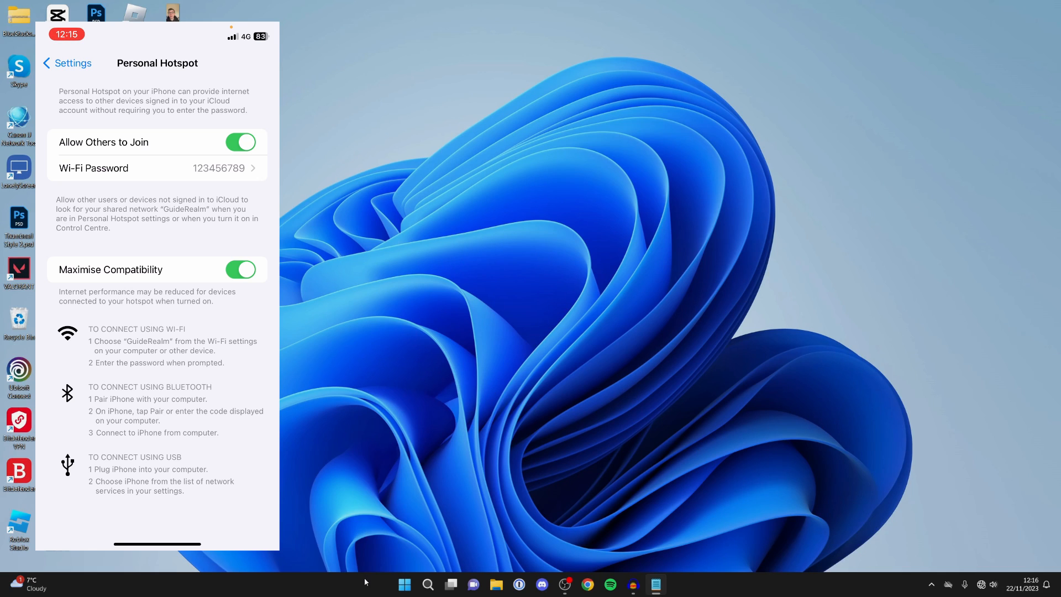
- Forget GuideRealm under Settings > Network & internet > Wi-Fi > Manage known networks
left_click(403, 584)
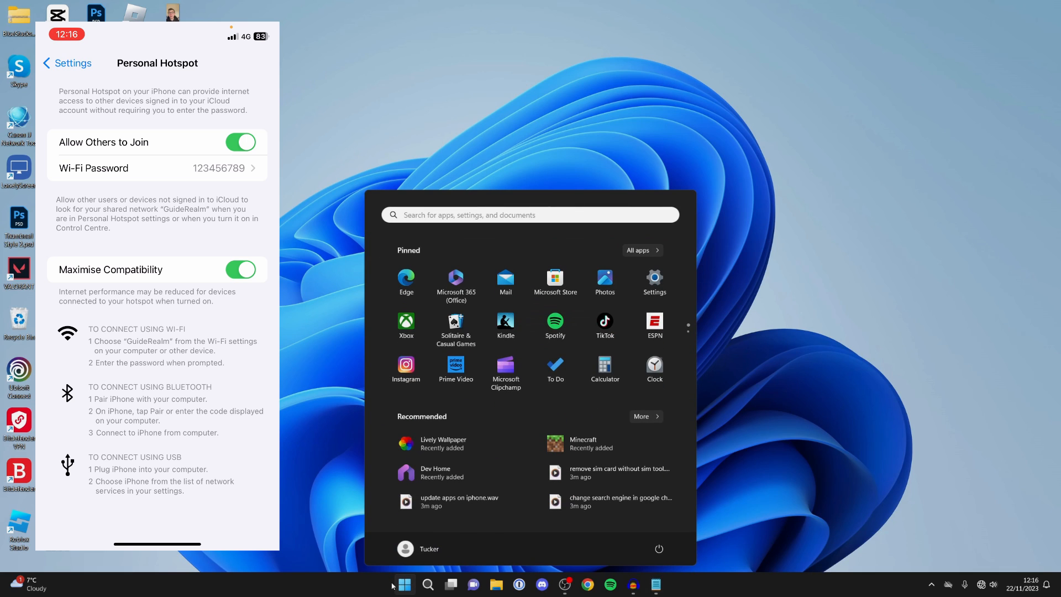
left_click(655, 279)
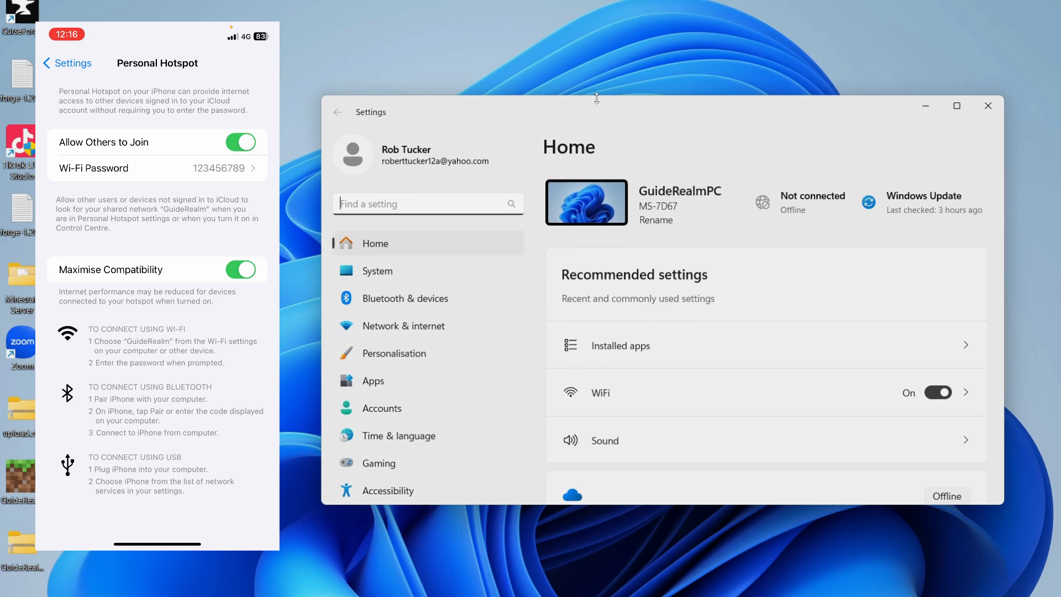
mouse_move(428, 334)
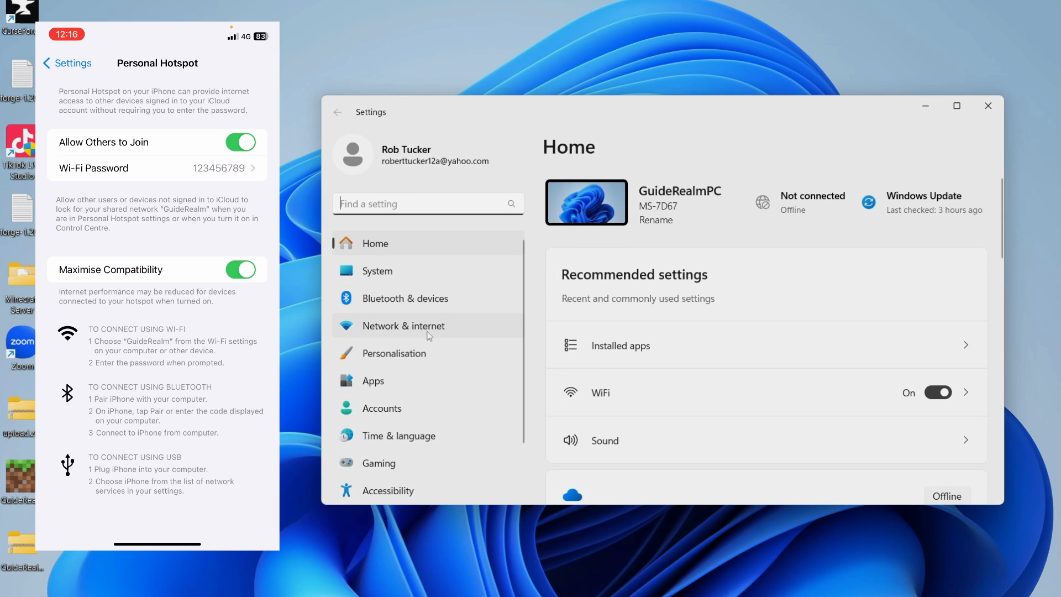
left_click(404, 326)
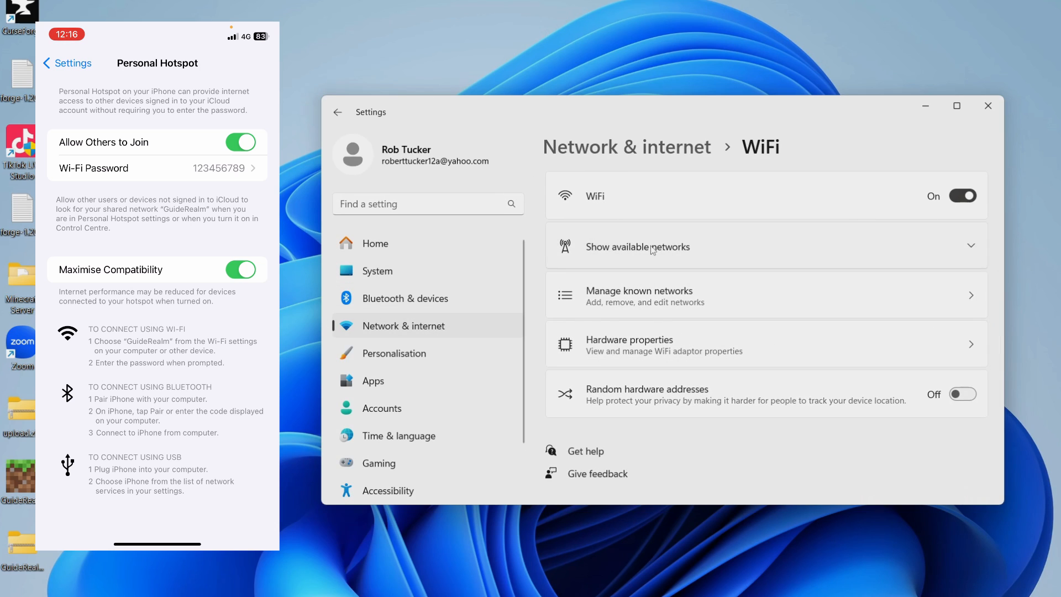
left_click(640, 296)
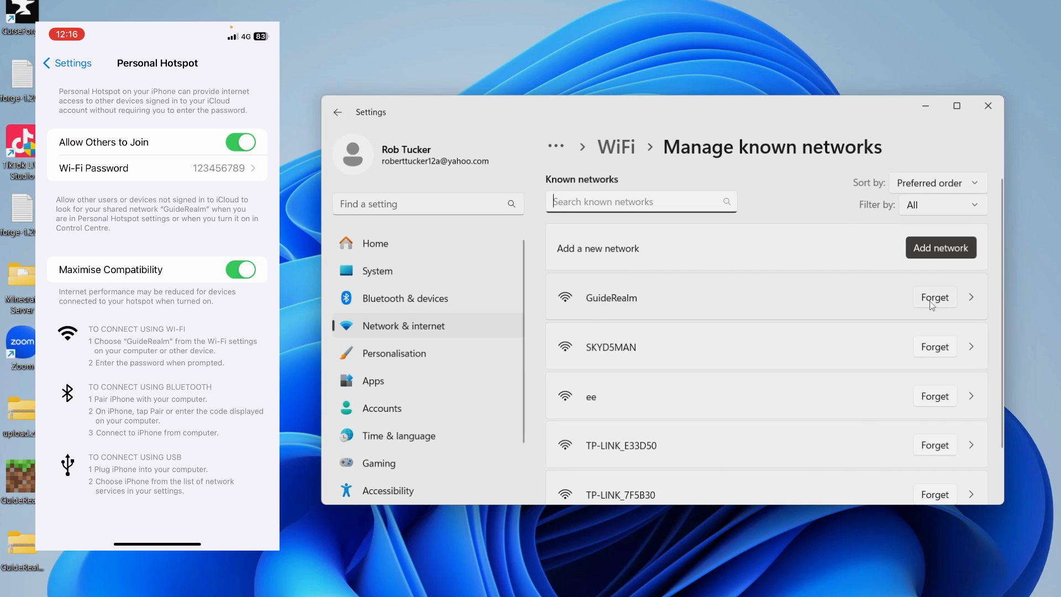
left_click(935, 297)
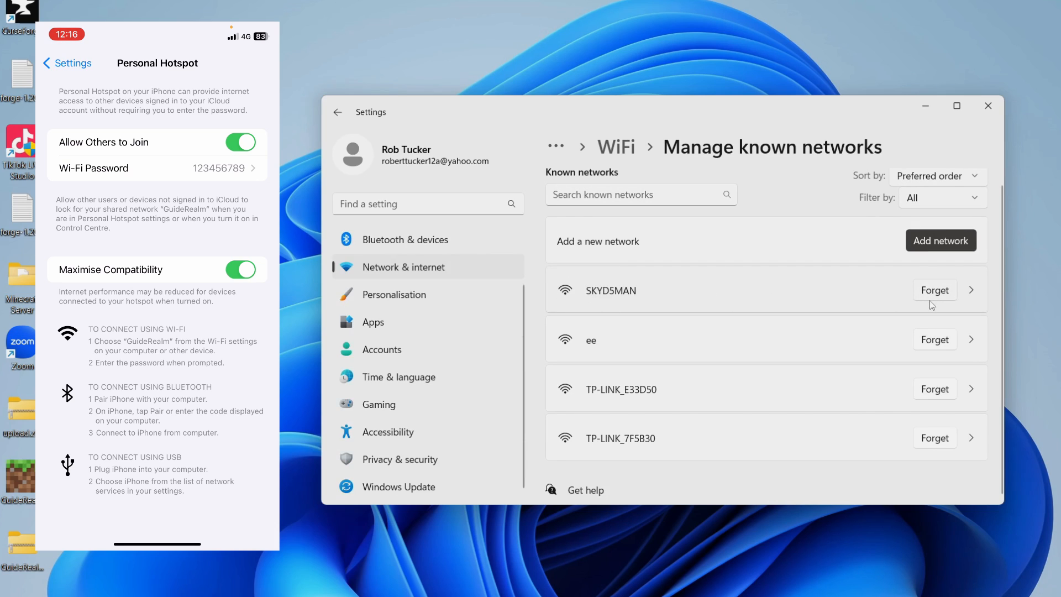
mouse_move(992, 119)
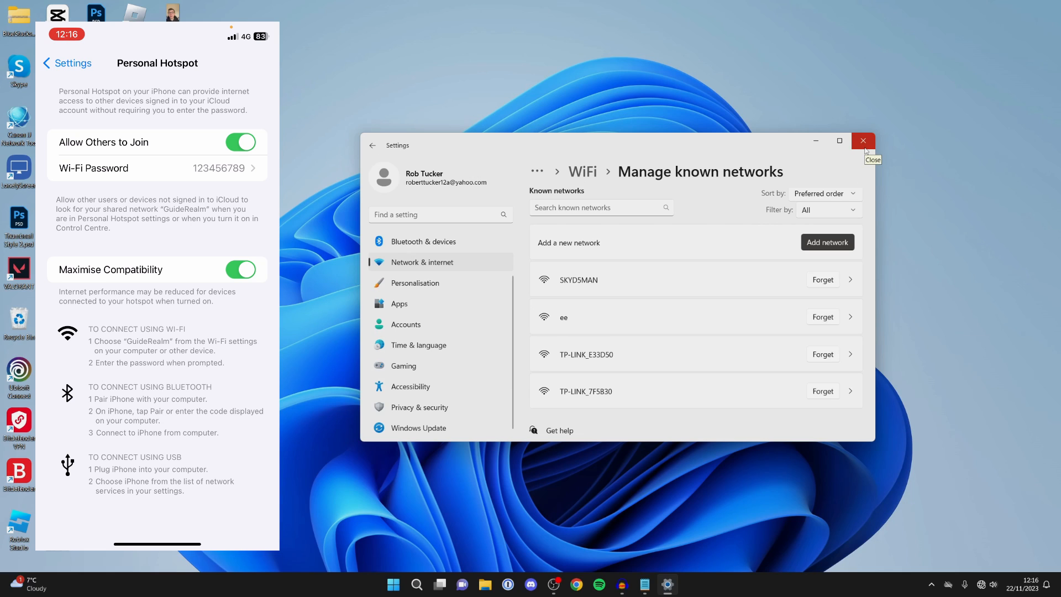
- Close Settings and connect to GuideRealm from the taskbar's Wi-Fi network list
left_click(862, 140)
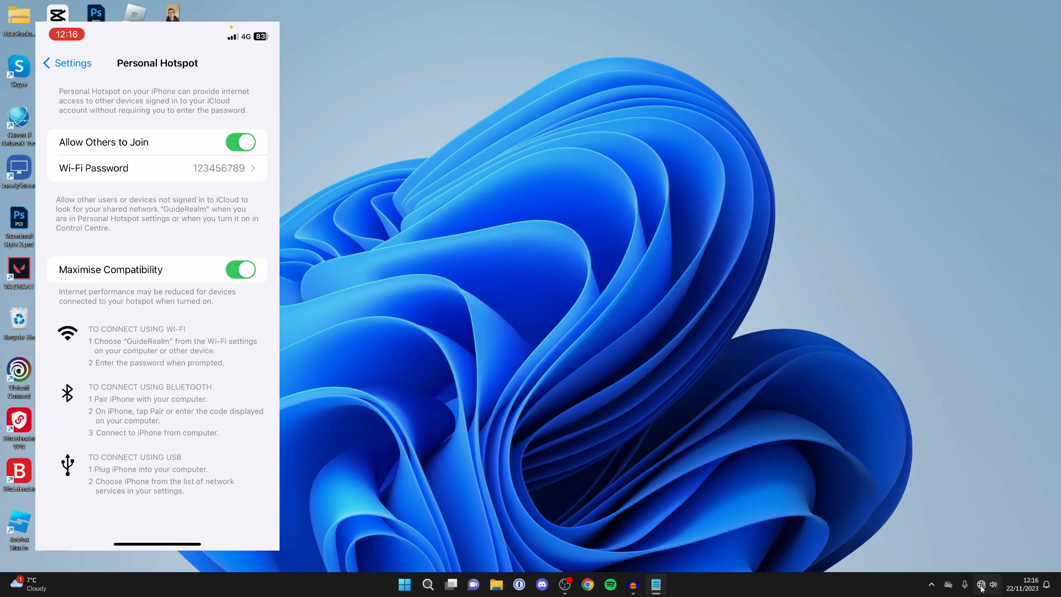
left_click(981, 585)
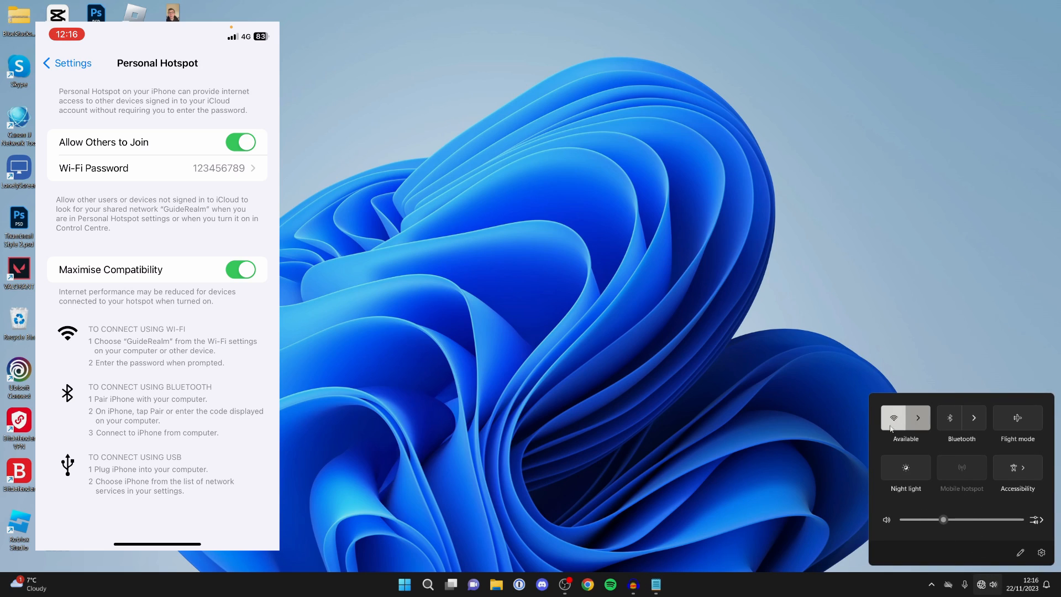
left_click(918, 417)
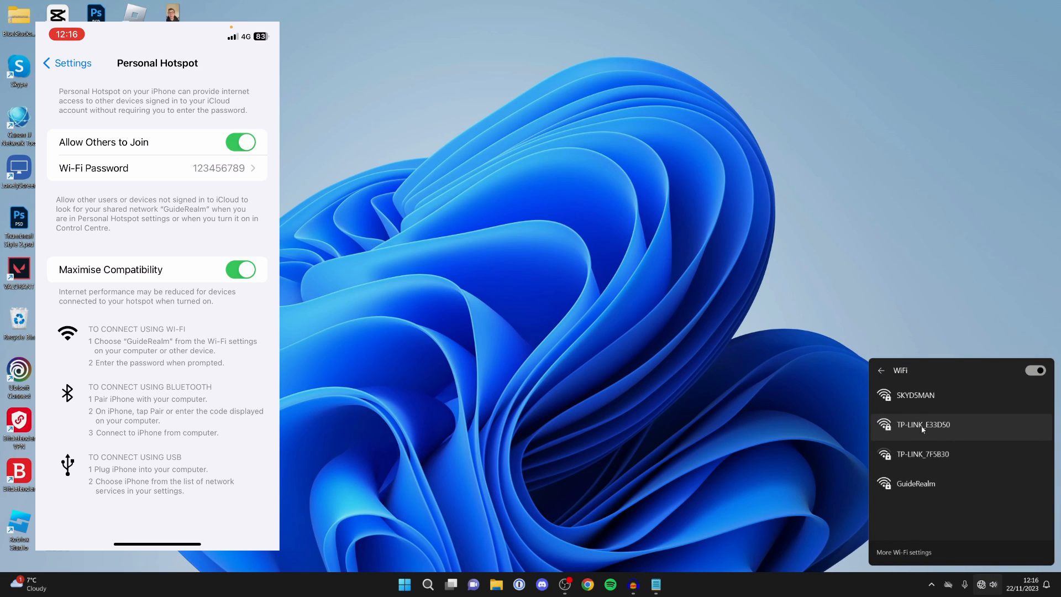
left_click(915, 483)
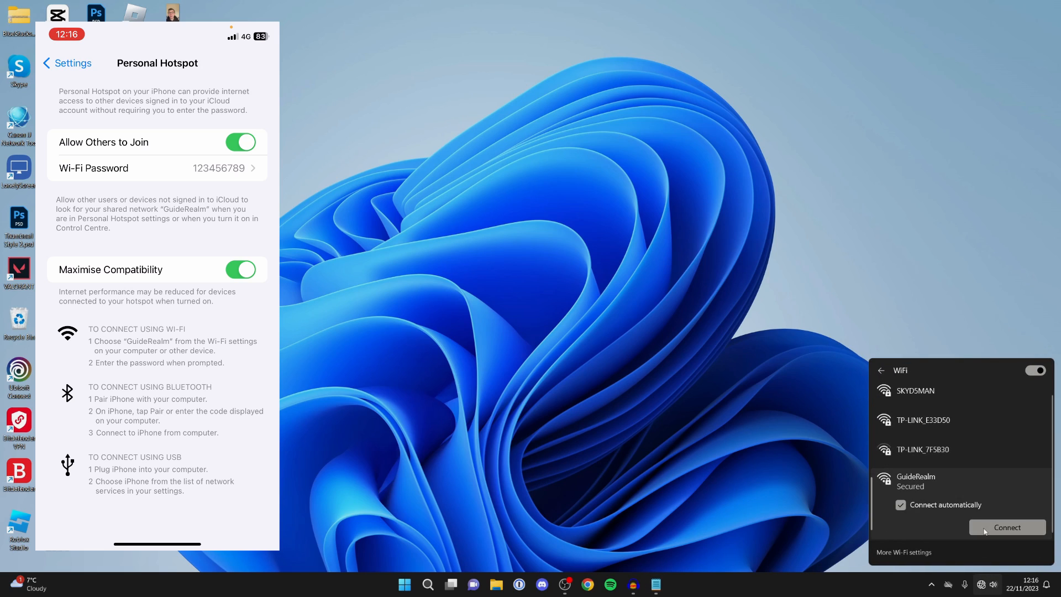
left_click(1007, 528)
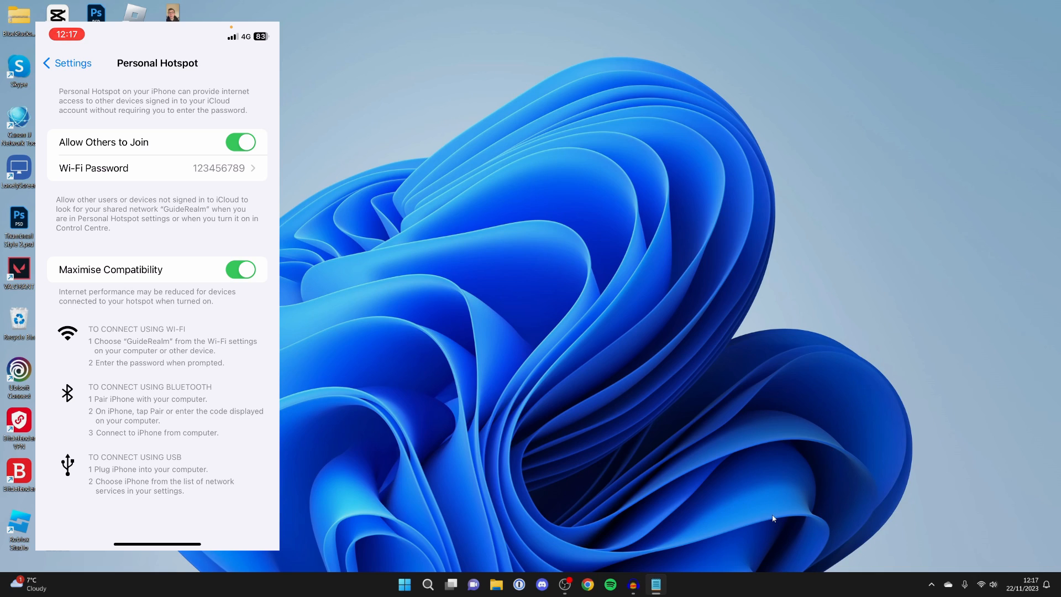
- Rename the iPhone to 'Tucker' and enable Allow Others to Join in Personal Hotspot
left_click(66, 63)
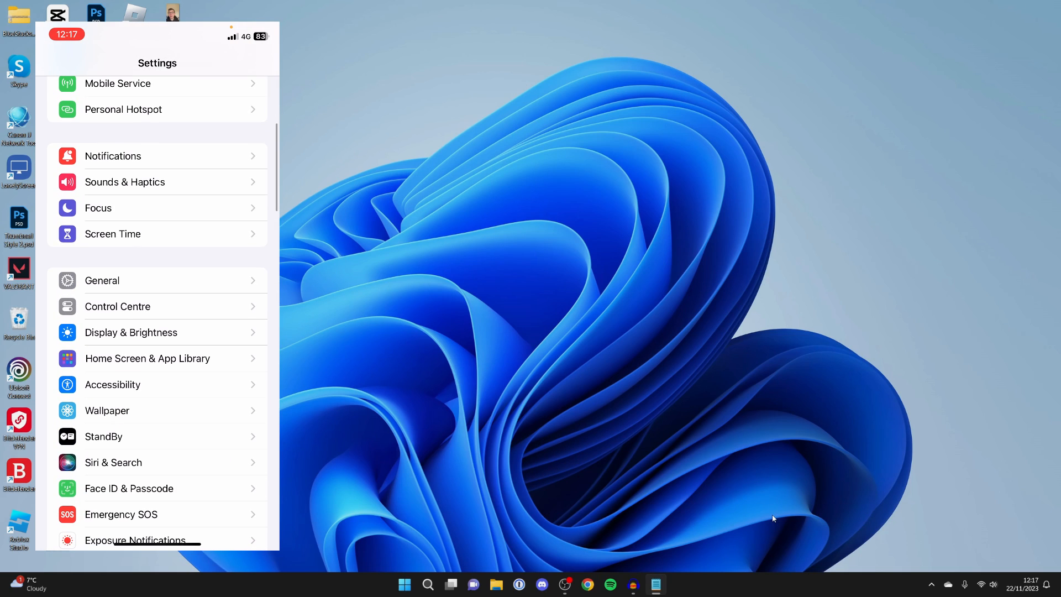
left_click(103, 280)
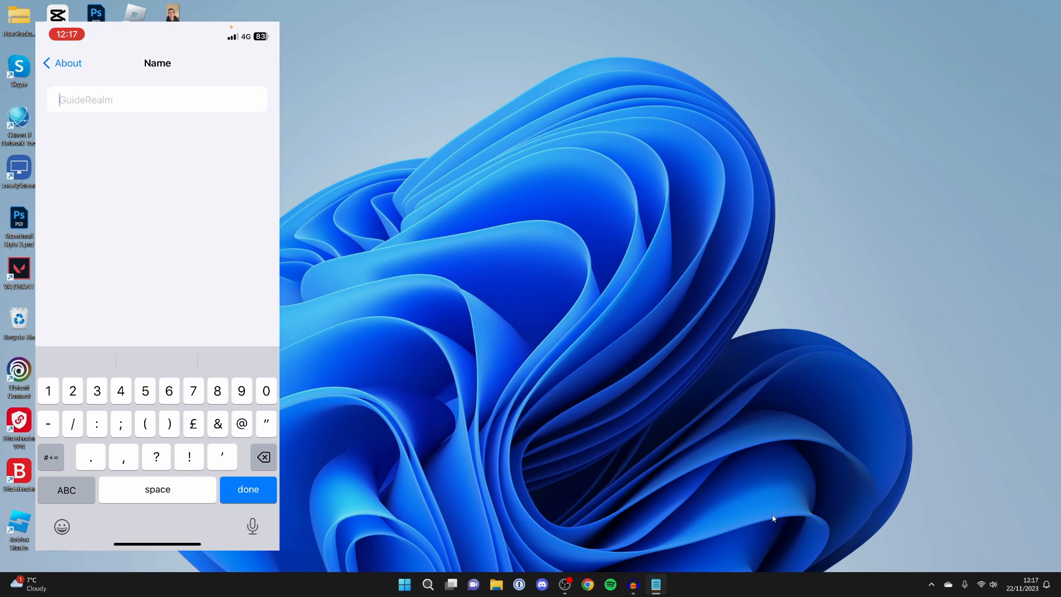
type("Tuc")
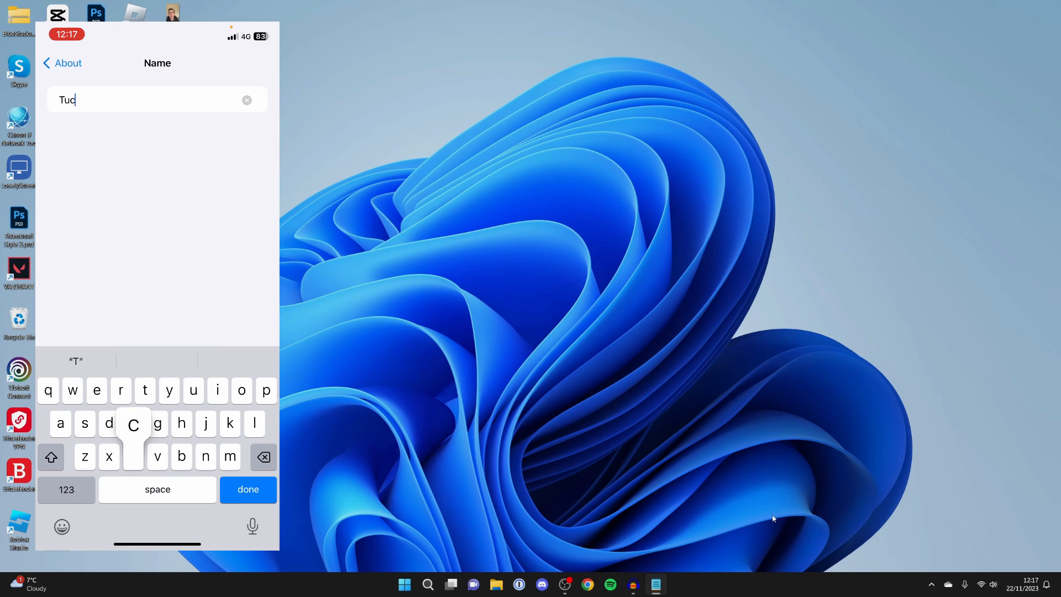
type("ker")
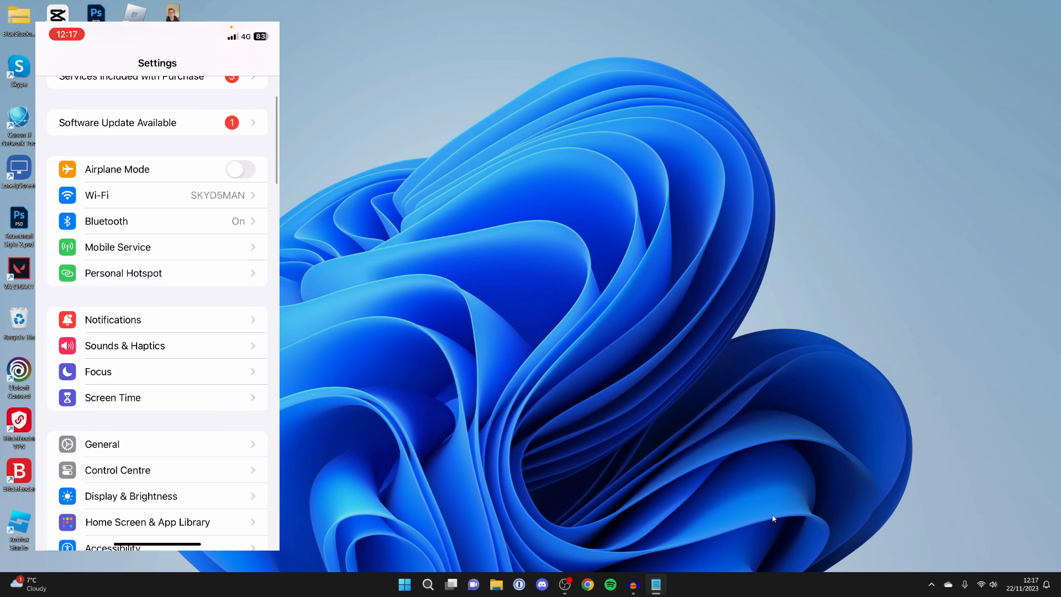
left_click(123, 273)
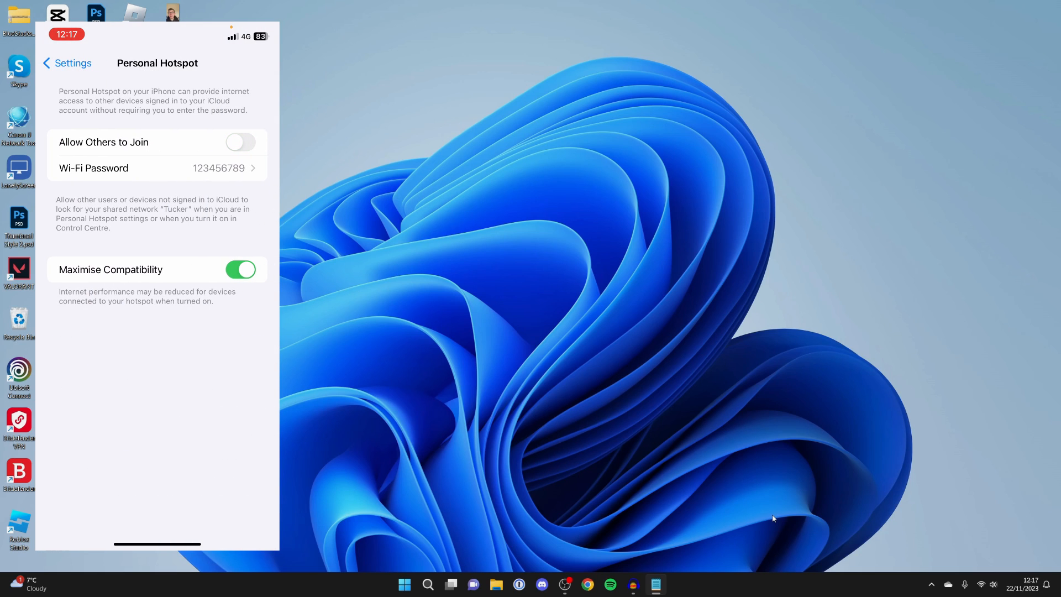
left_click(240, 142)
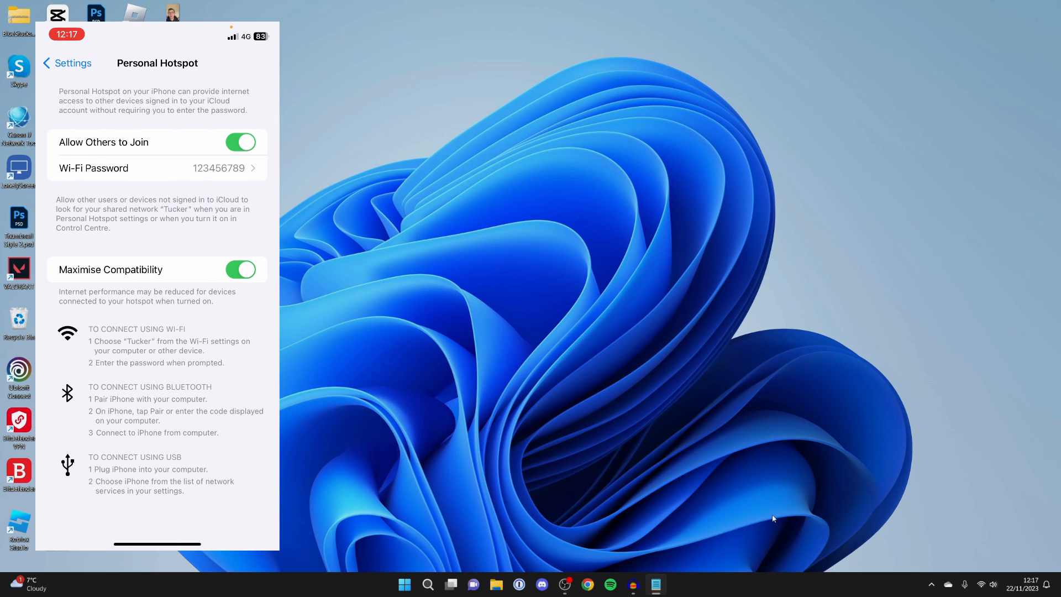
mouse_move(806, 531)
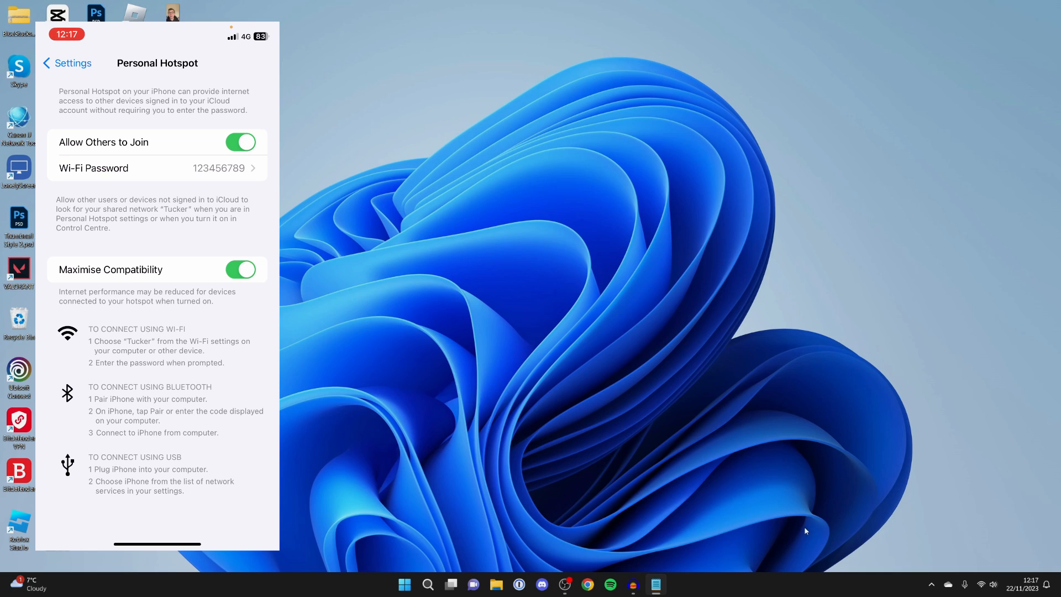
left_click(980, 585)
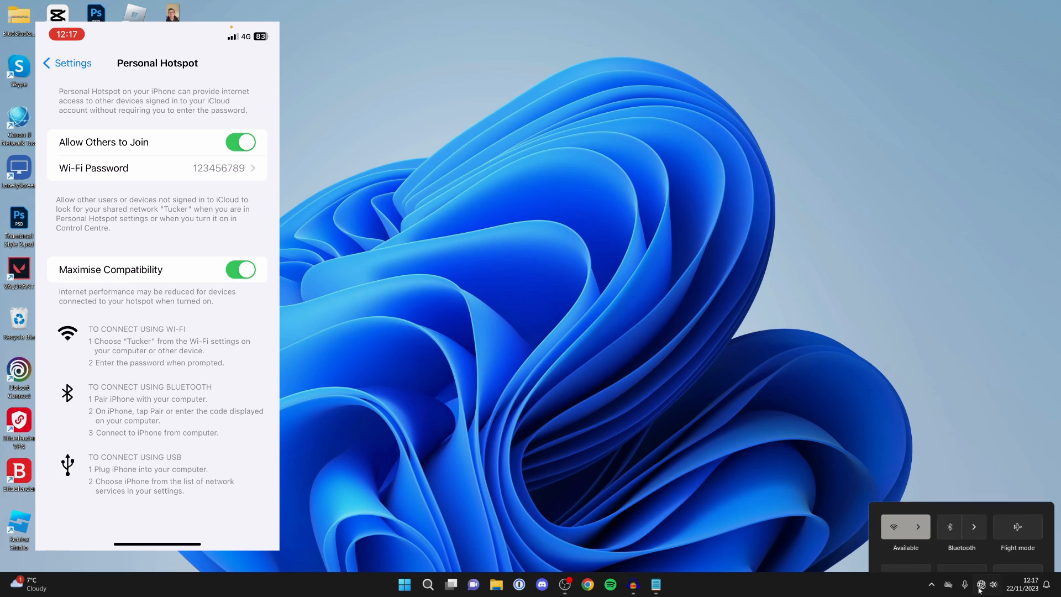
left_click(918, 527)
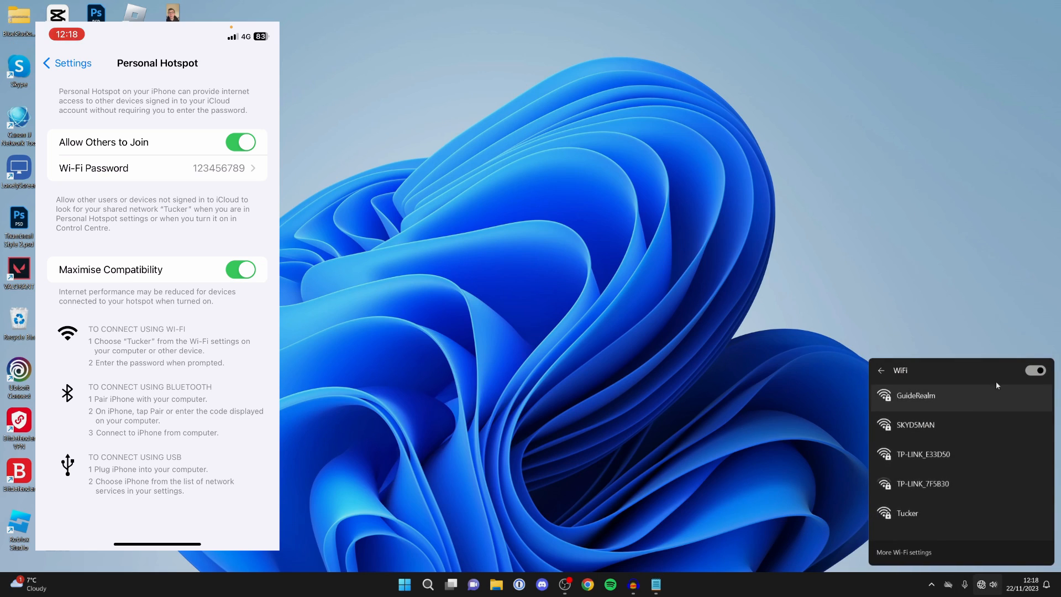
left_click(1035, 371)
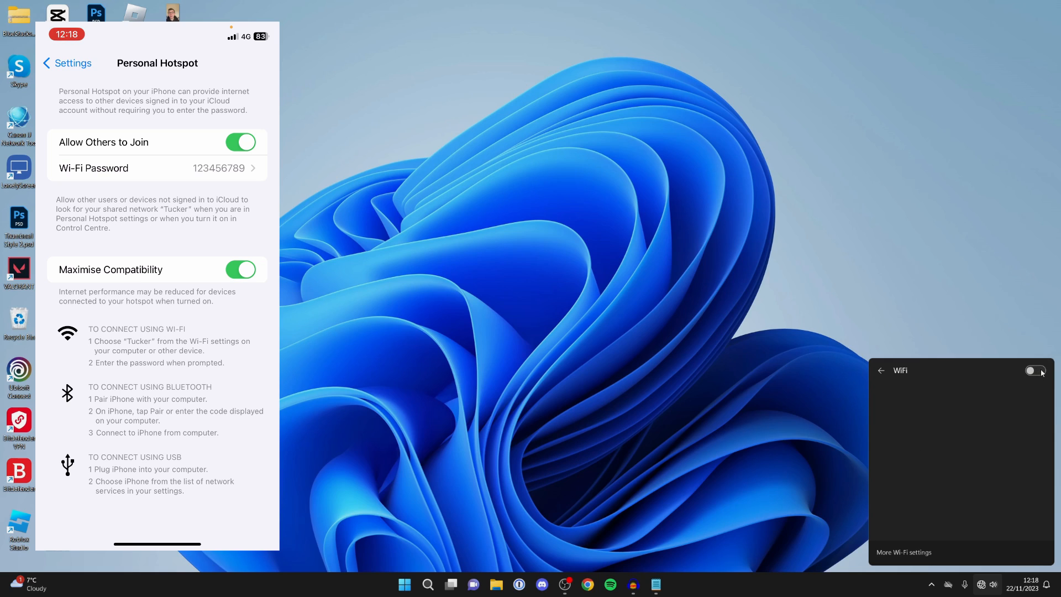
left_click(1036, 372)
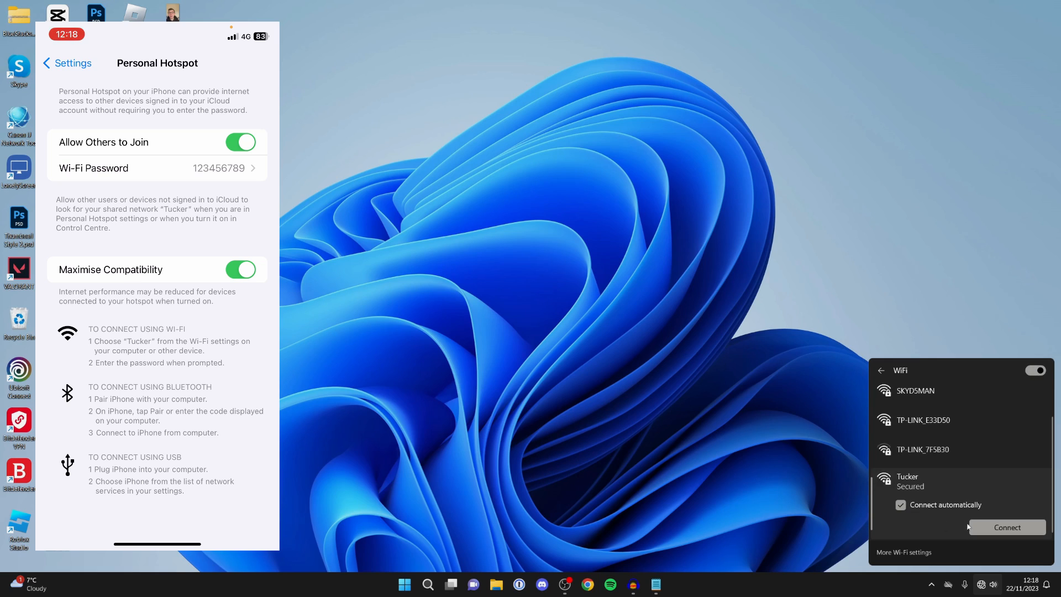
left_click(1010, 527)
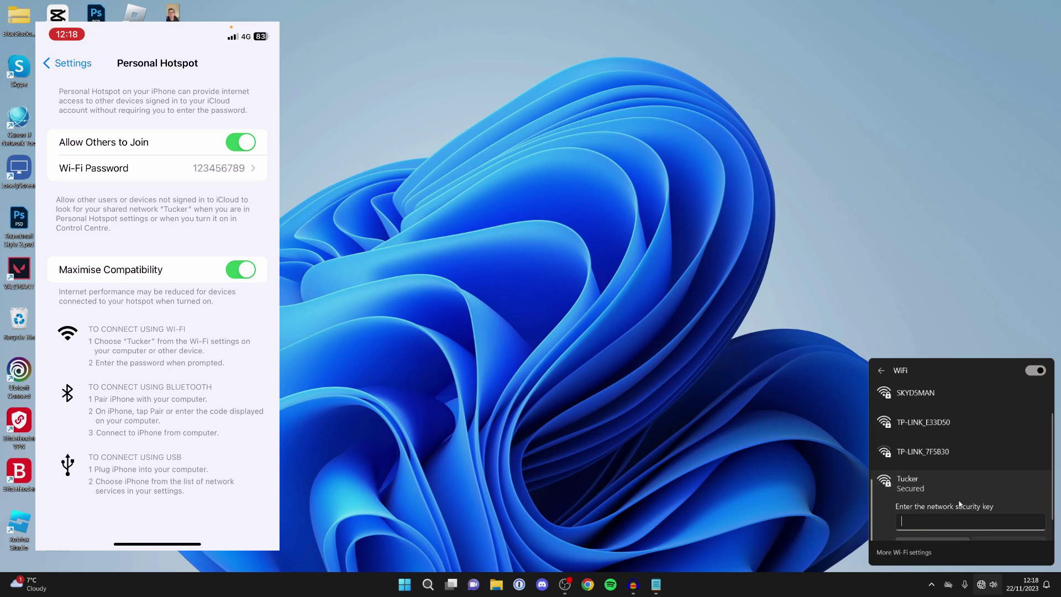
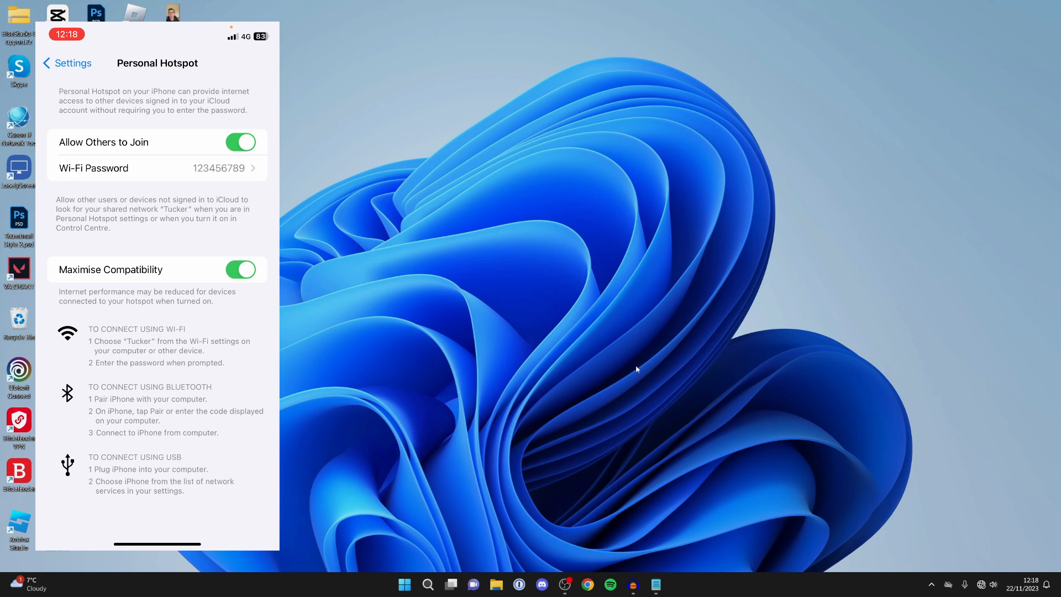
mouse_move(572, 304)
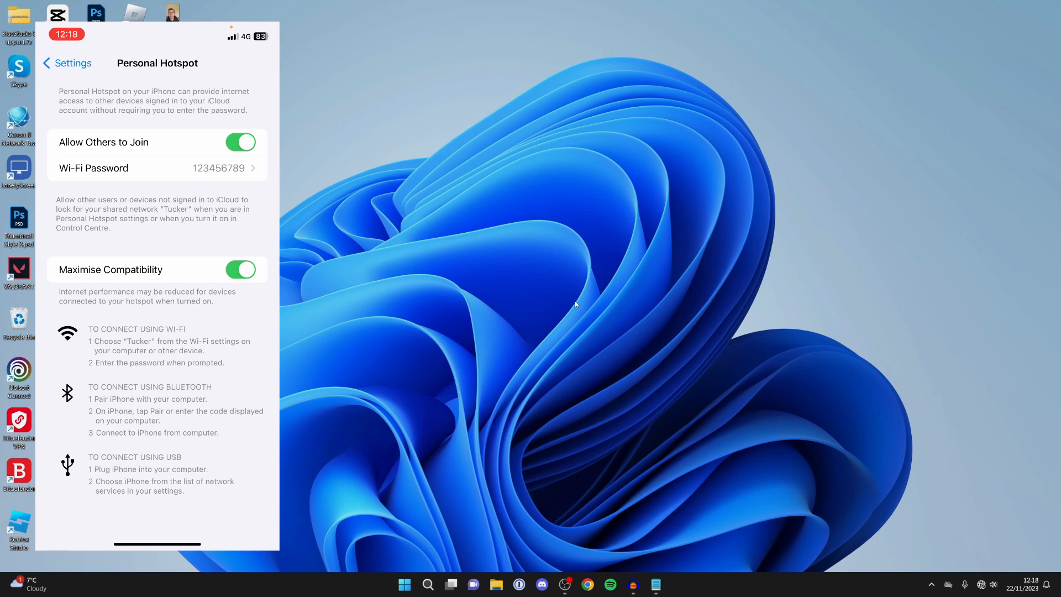
mouse_move(422, 552)
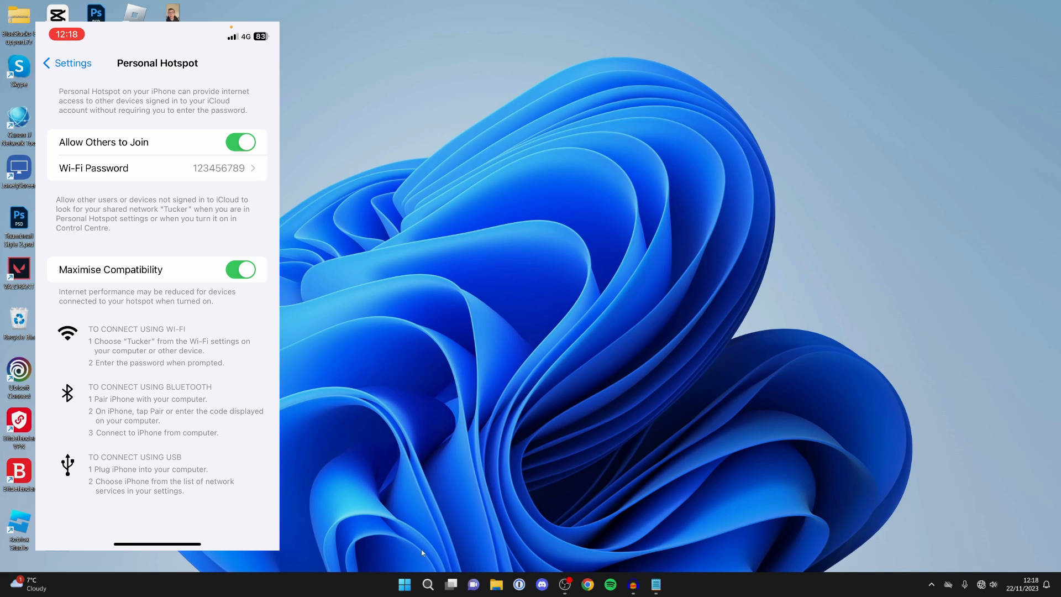
- Open Start, view the Restart option in the power menu, then dismiss it
left_click(405, 584)
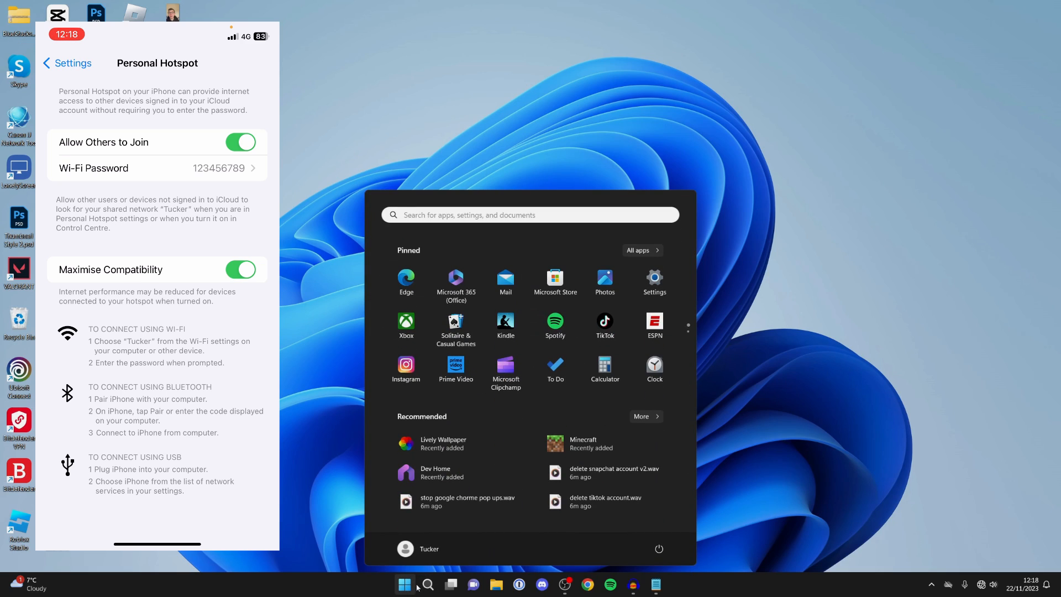
left_click(659, 548)
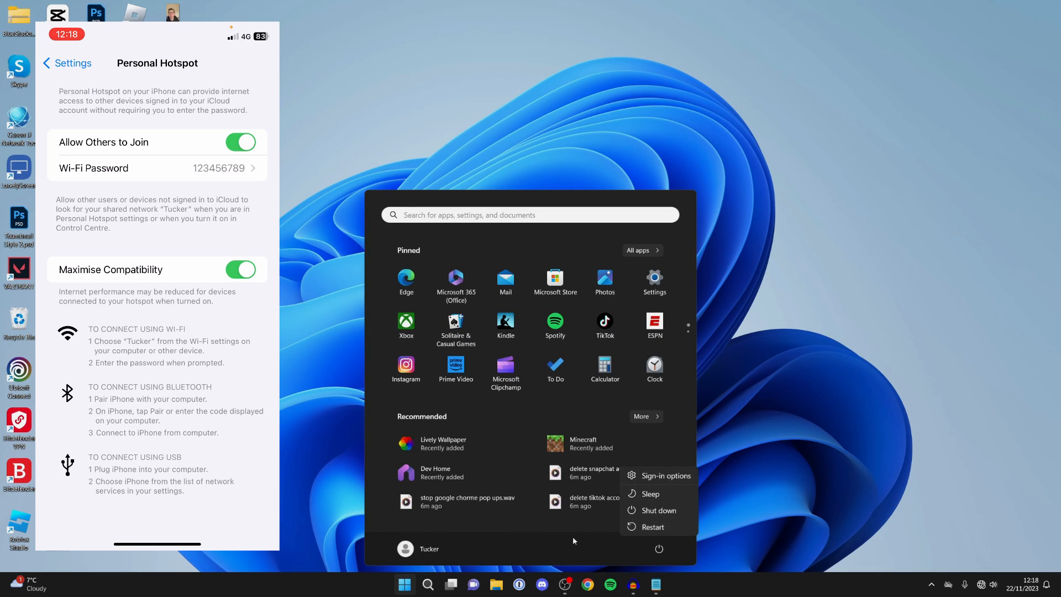
left_click(690, 237)
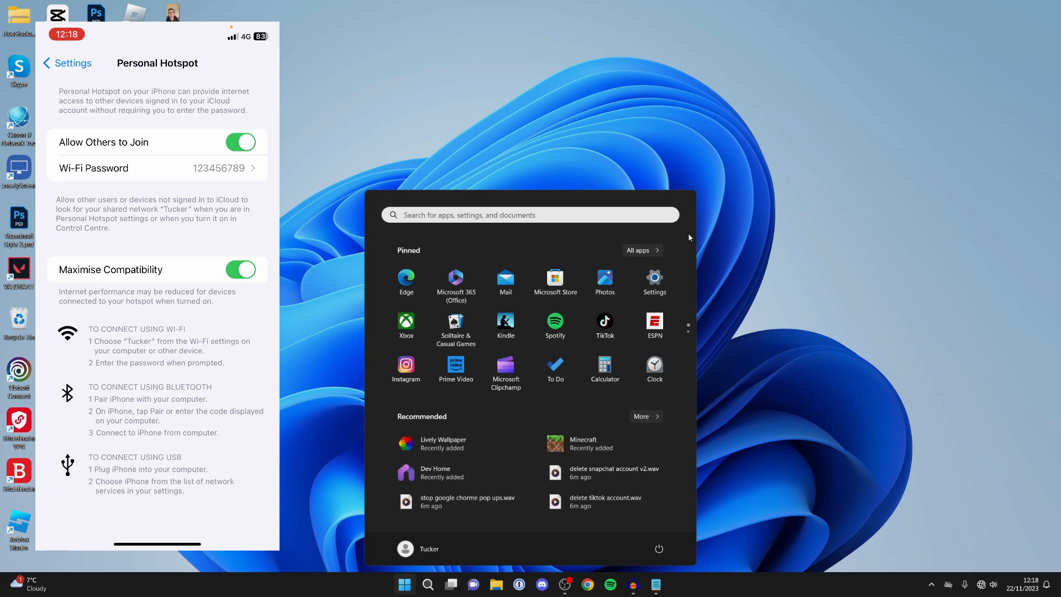